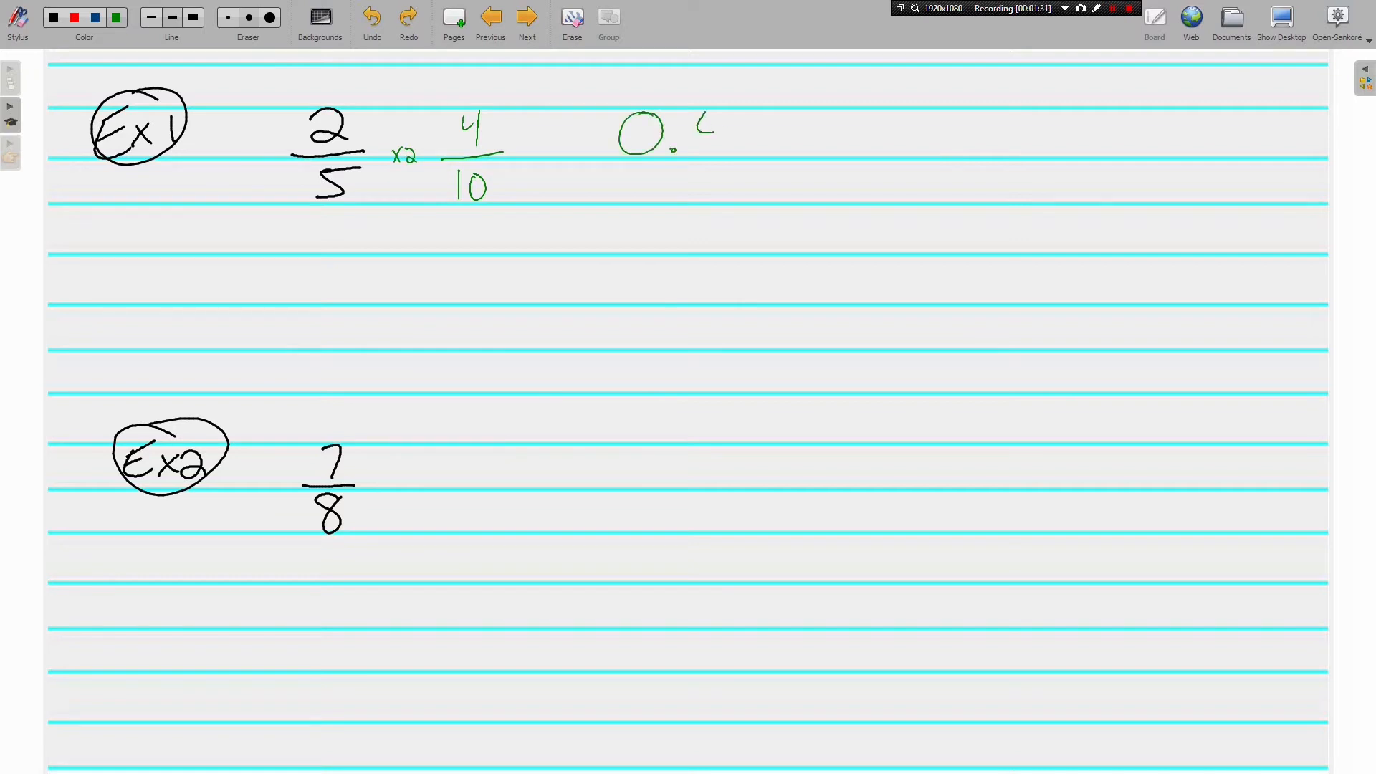
Finish writing 0.4 as Example 1's decimal answer
{"action": "left_click_drag", "start_coordinate": [728, 105], "coordinate": [724, 153]}
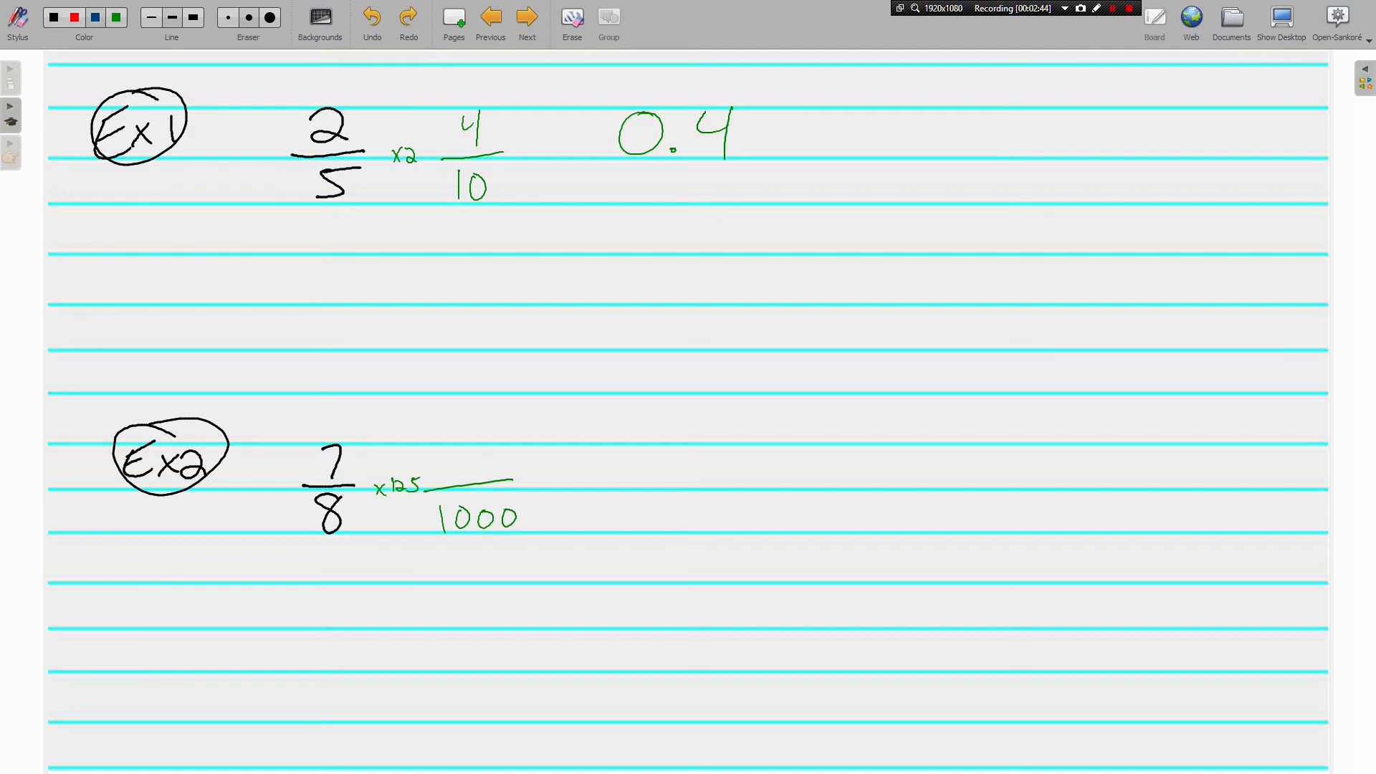
Draw the long division of 7 by 8 in blue pen, reaching the quotient .875
{"action": "left_click_drag", "start_coordinate": [728, 452], "coordinate": [746, 488]}
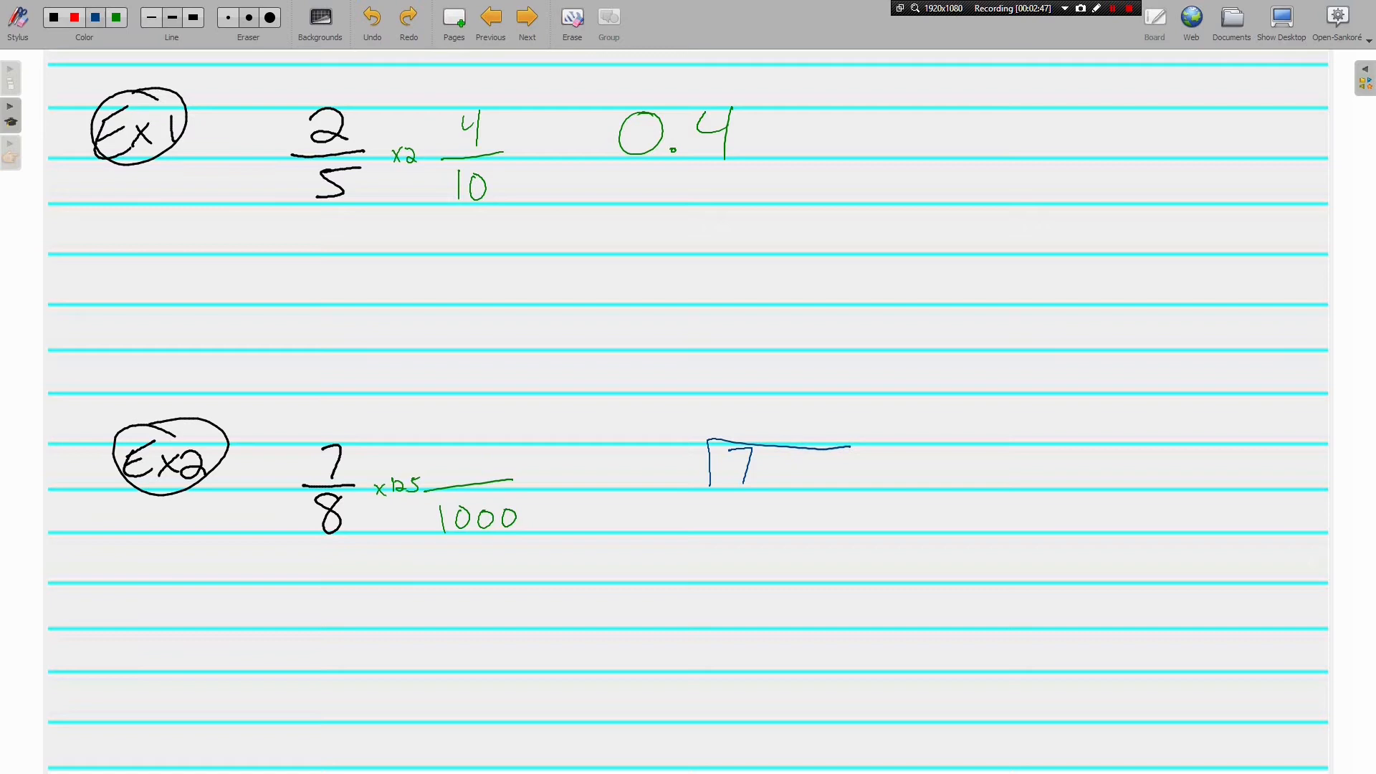
{"action": "left_click_drag", "start_coordinate": [676, 447], "coordinate": [680, 487]}
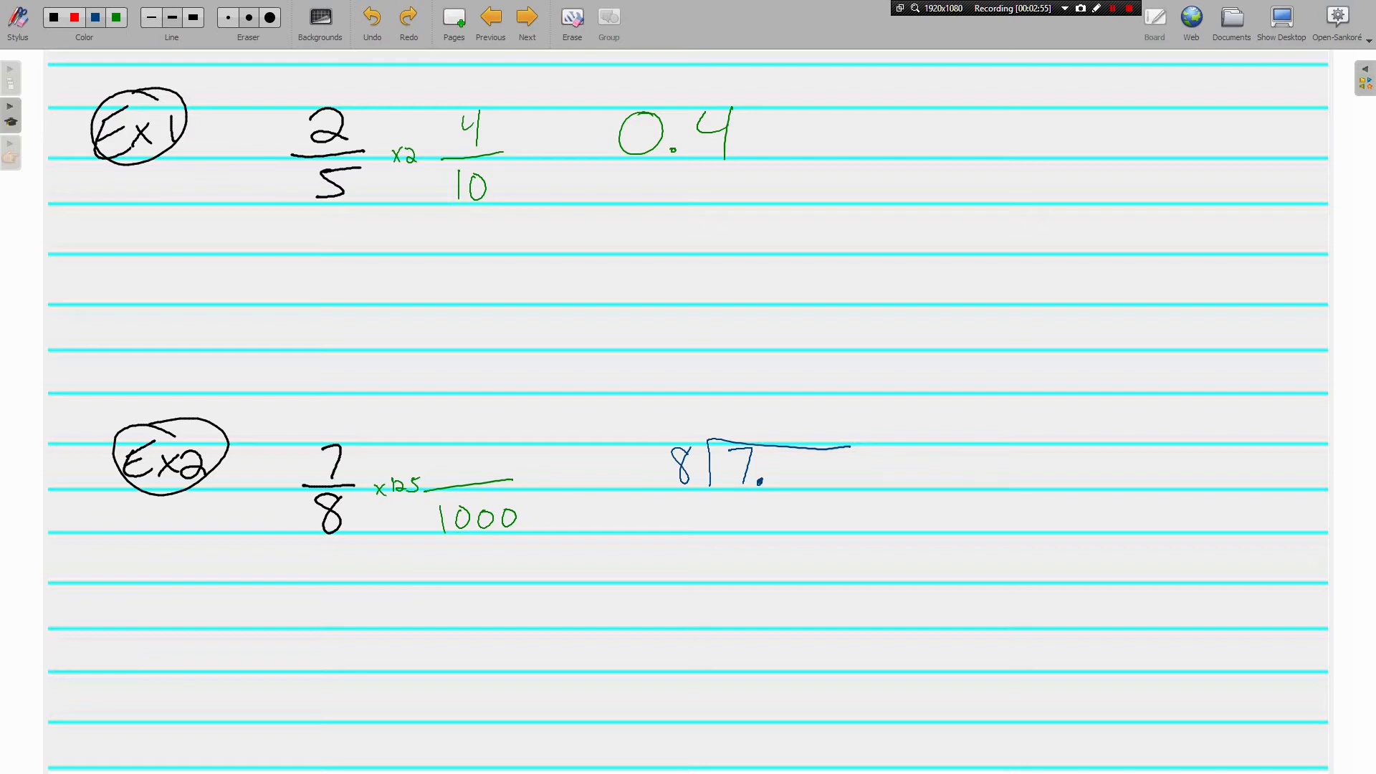
{"action": "left_click", "coordinate": [760, 435]}
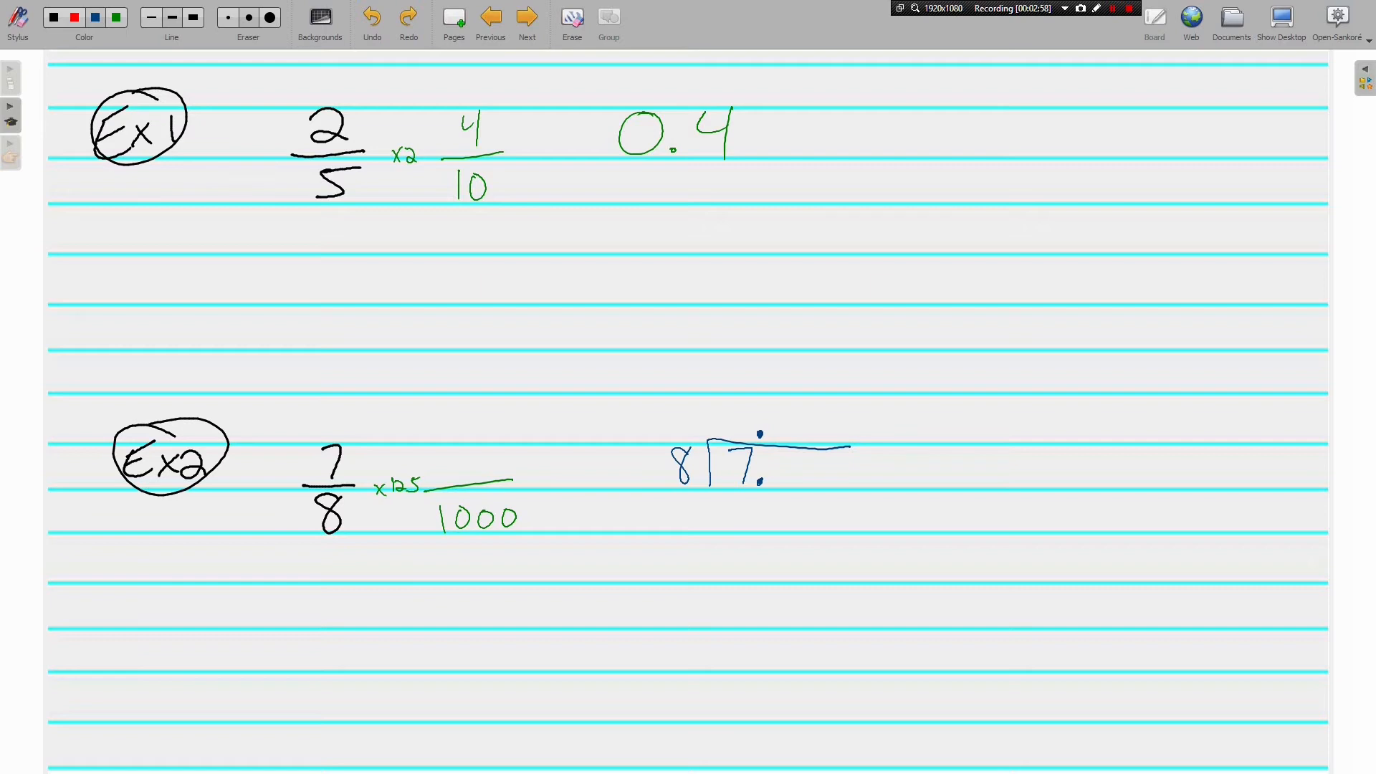
{"action": "left_click_drag", "start_coordinate": [777, 453], "coordinate": [781, 474]}
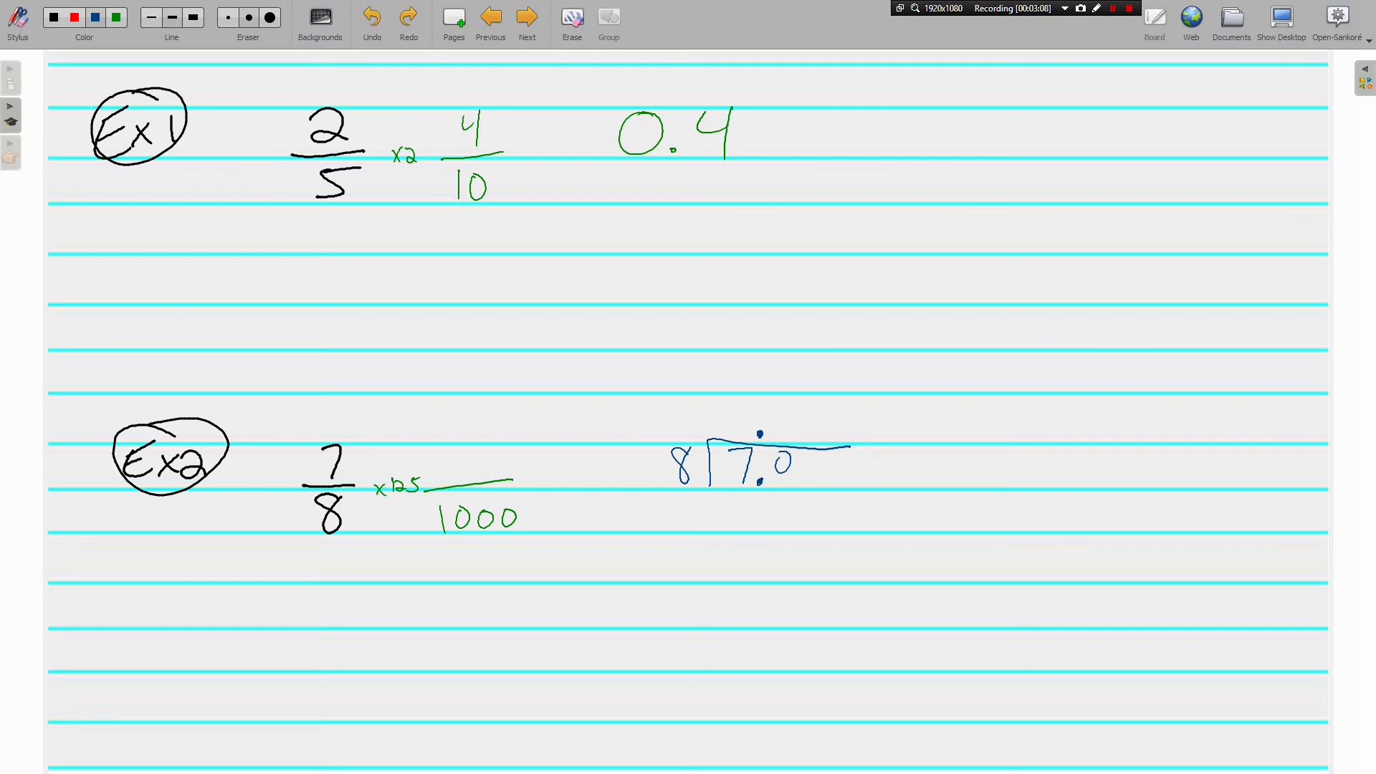
{"action": "left_click_drag", "start_coordinate": [773, 439], "coordinate": [786, 422]}
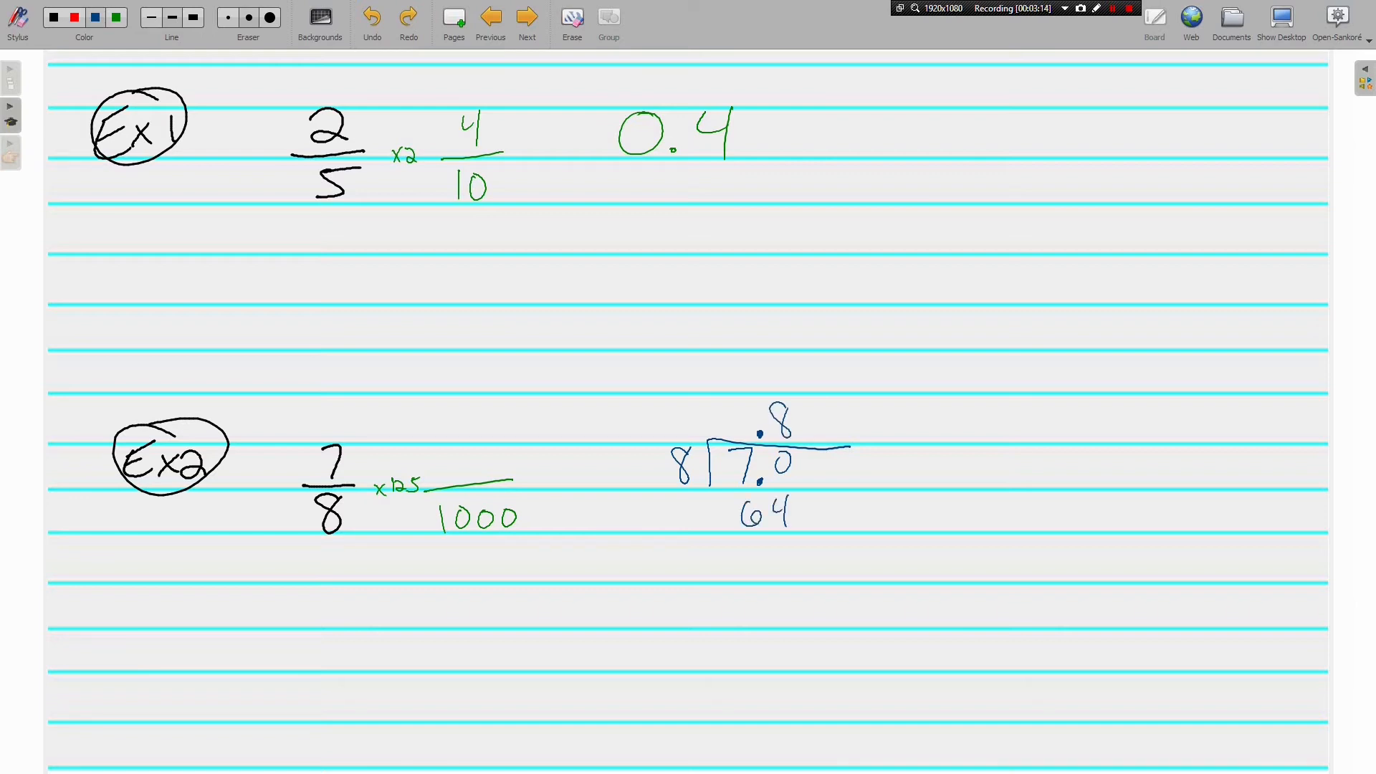
{"action": "left_click_drag", "start_coordinate": [711, 518], "coordinate": [825, 531]}
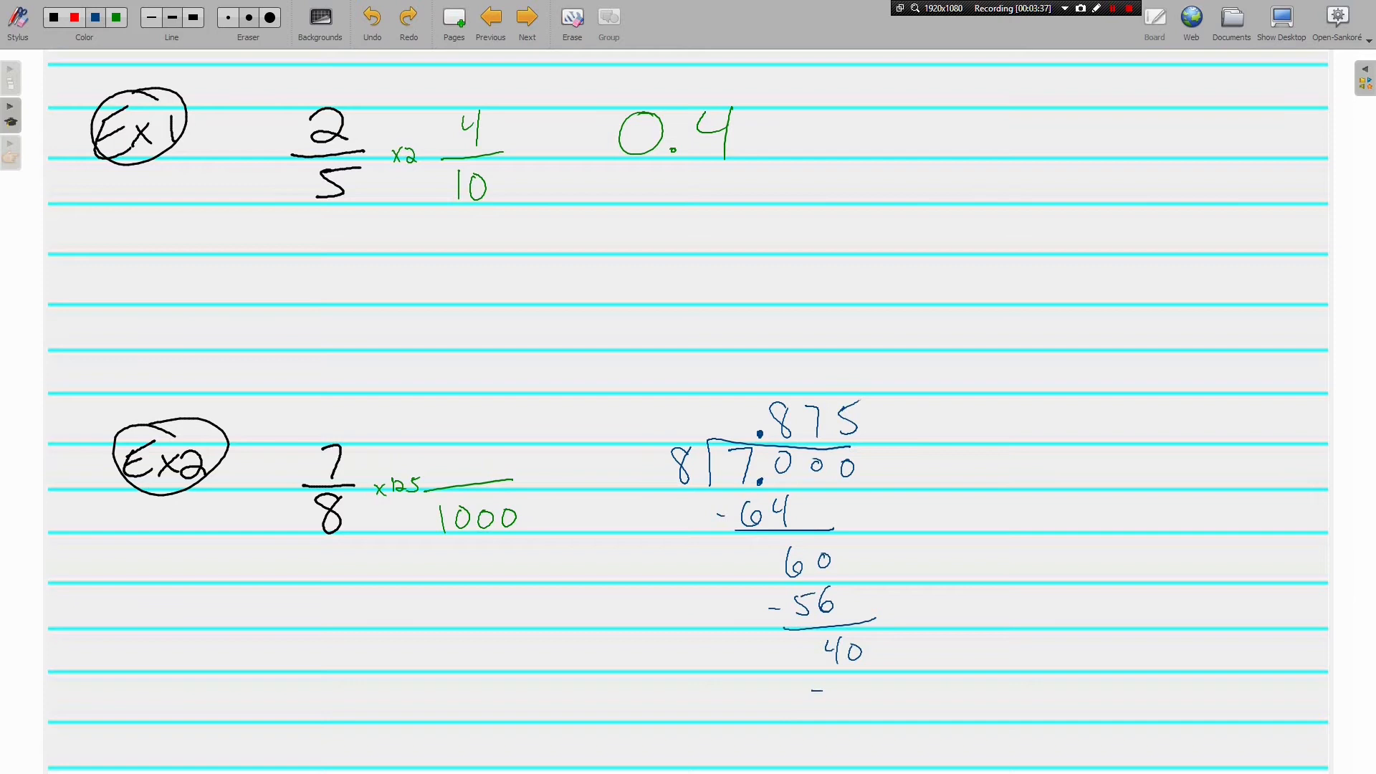
{"action": "left_click_drag", "start_coordinate": [817, 689], "coordinate": [873, 724]}
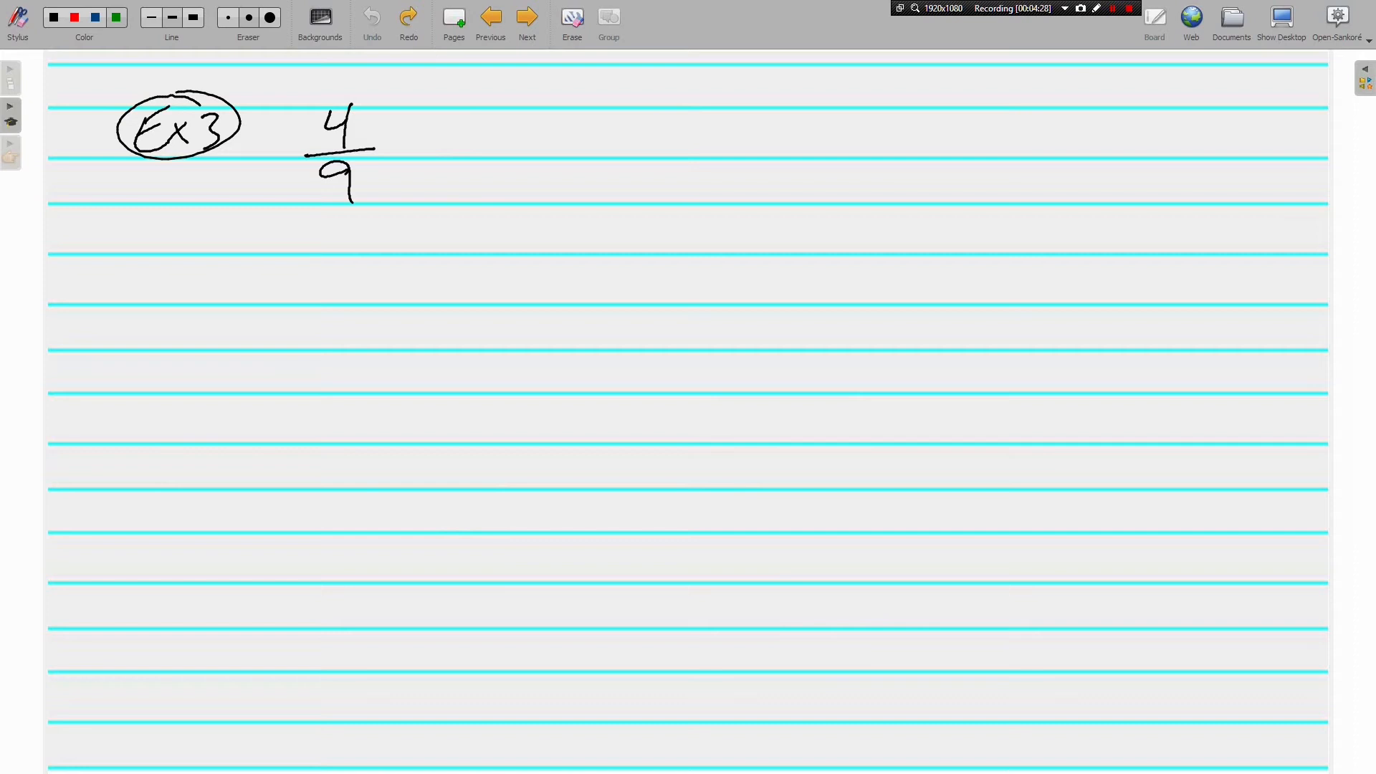
Set up 9 into 4.0 with quotient digit 4, subtracting 36 to leave 40
{"action": "left_click_drag", "start_coordinate": [523, 163], "coordinate": [570, 193]}
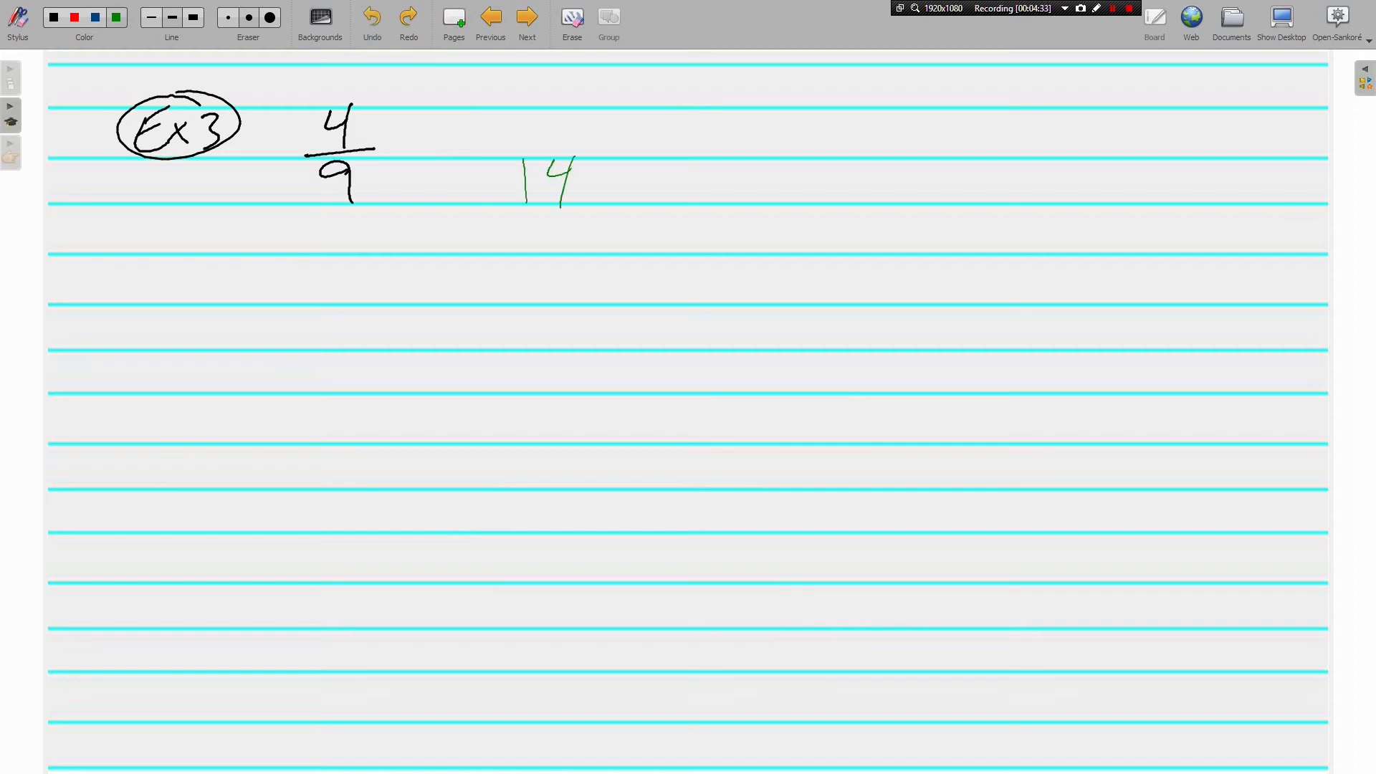
{"action": "left_click_drag", "start_coordinate": [487, 184], "coordinate": [668, 163]}
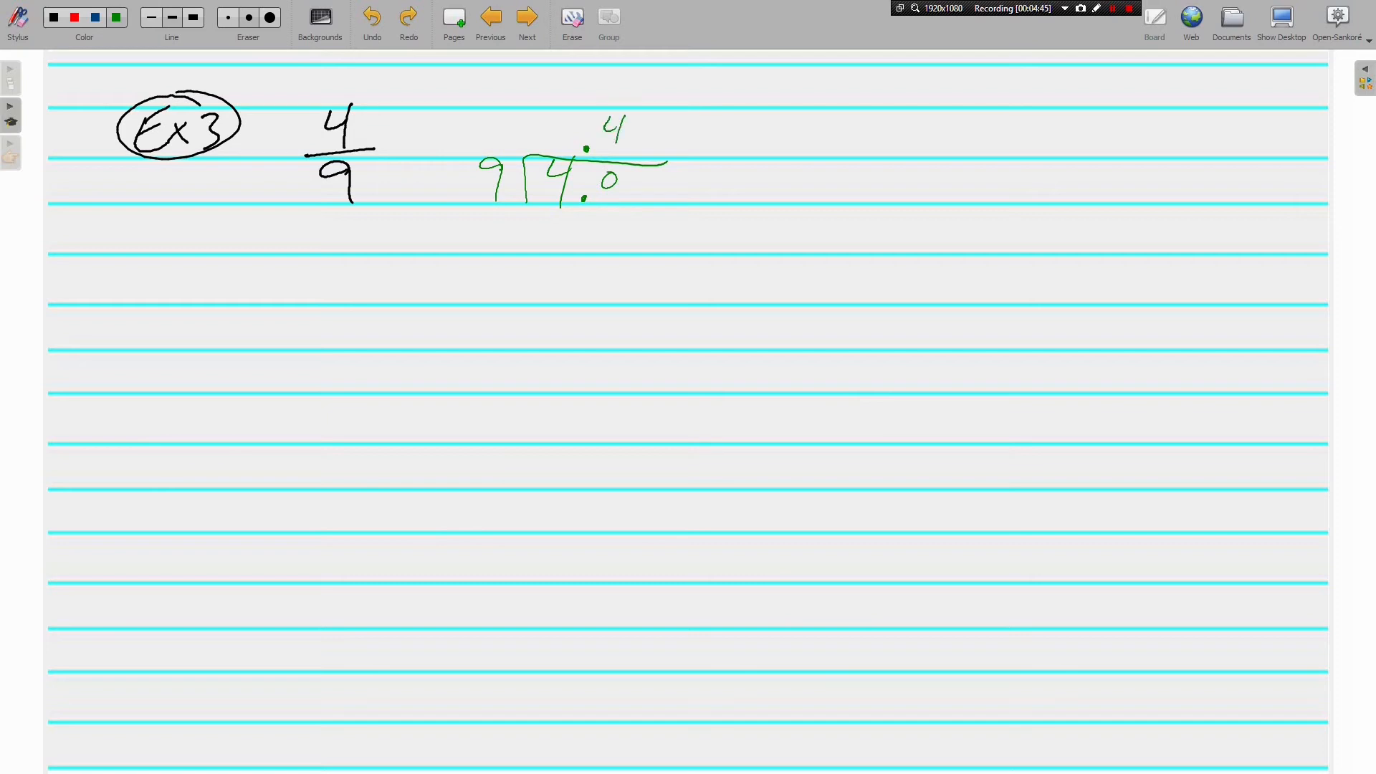
{"action": "left_click_drag", "start_coordinate": [566, 223], "coordinate": [615, 246]}
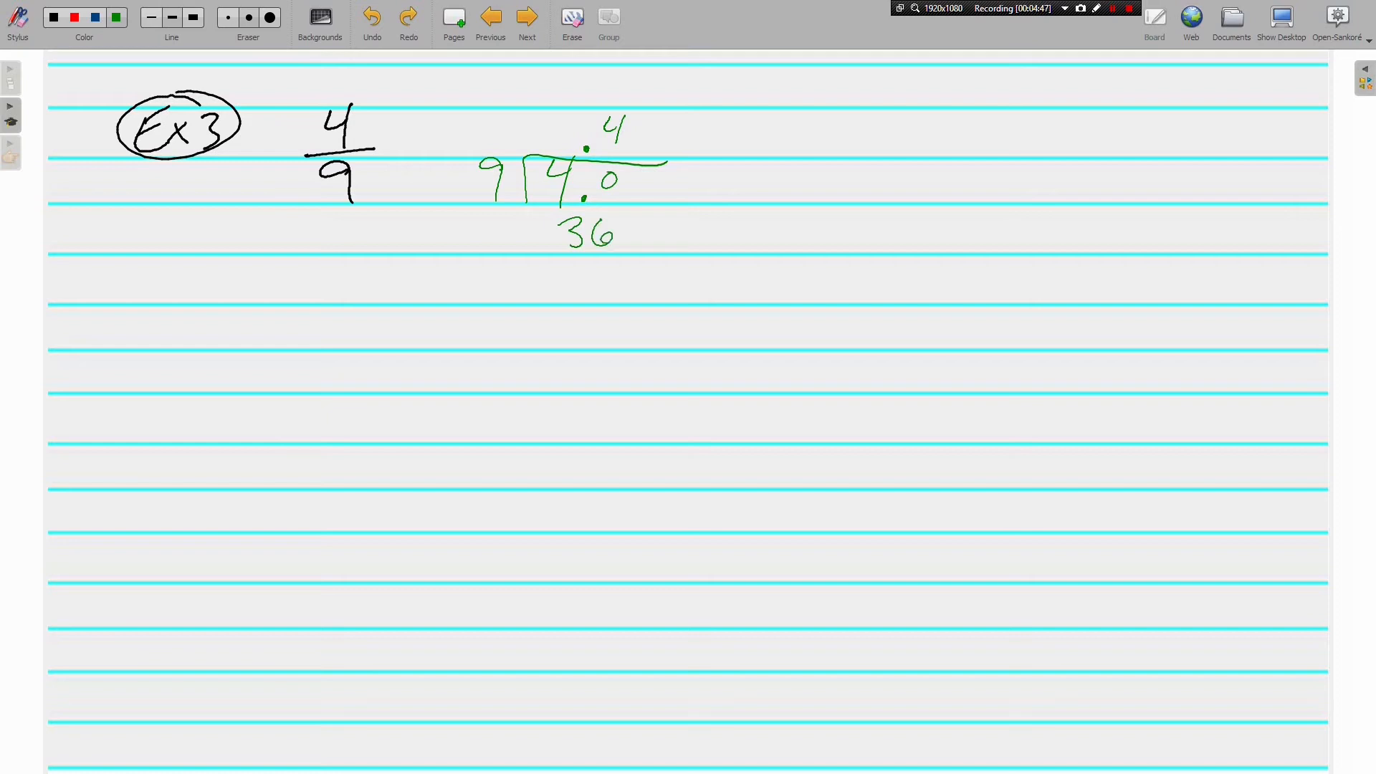
{"action": "left_click_drag", "start_coordinate": [540, 255], "coordinate": [665, 253]}
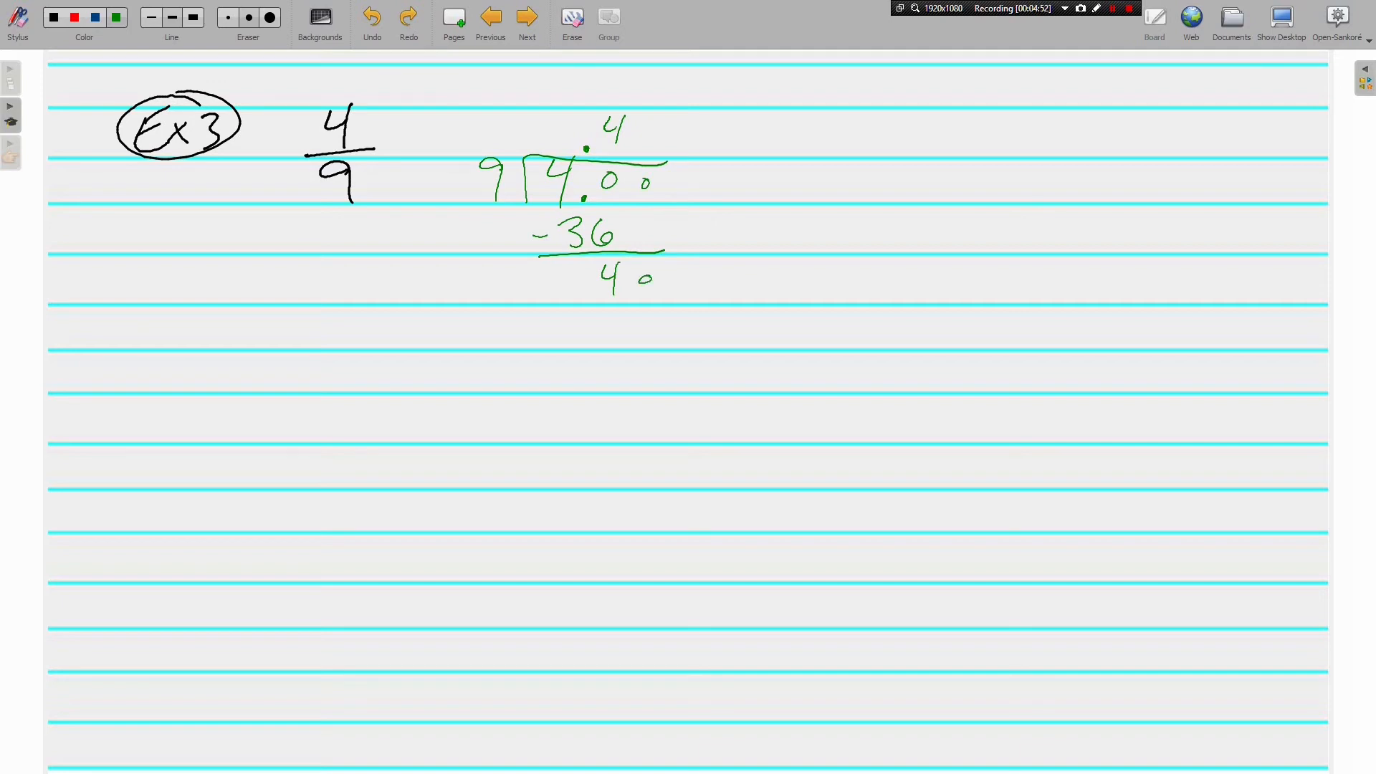
Repeat the 4 and subtract 36 again, then write 4/9 = 0.4 repeating
{"action": "left_click_drag", "start_coordinate": [641, 145], "coordinate": [653, 123]}
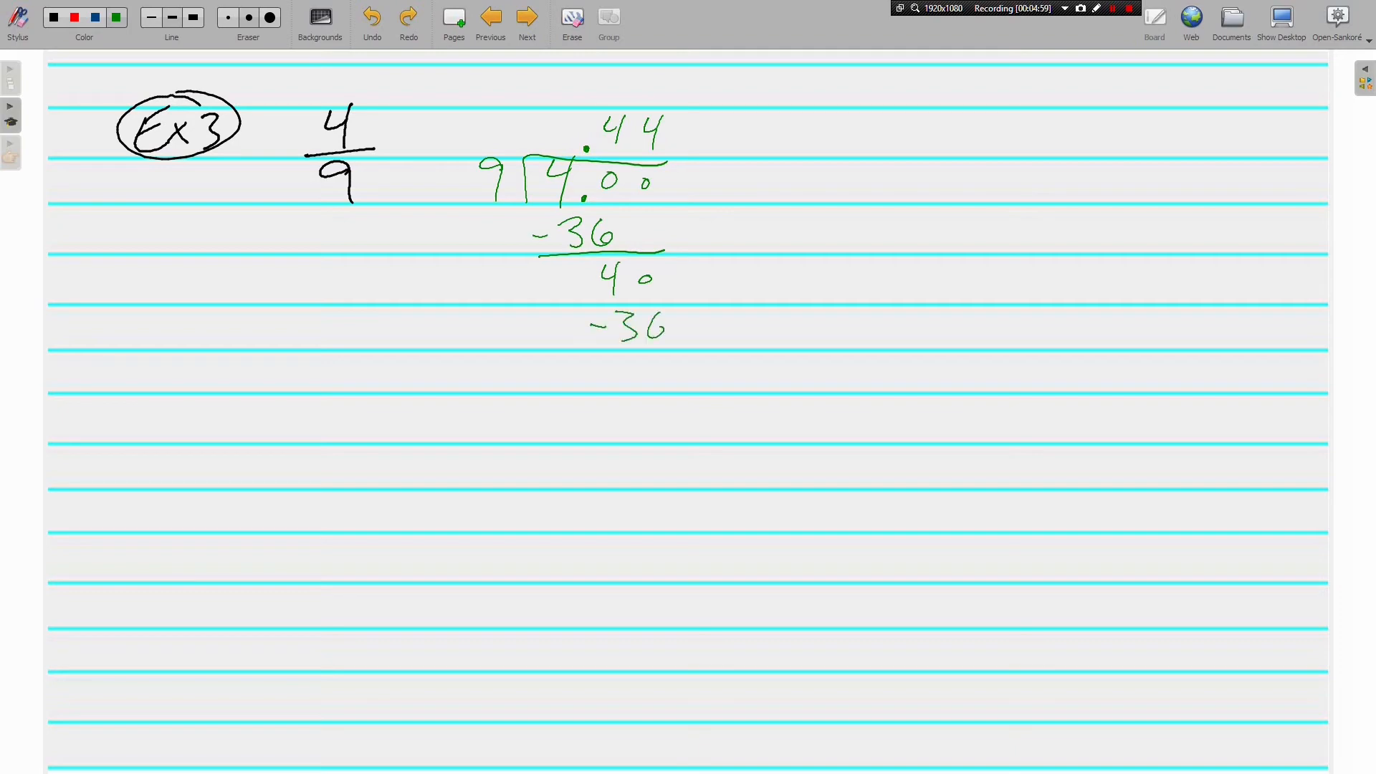
{"action": "left_click_drag", "start_coordinate": [597, 355], "coordinate": [693, 355]}
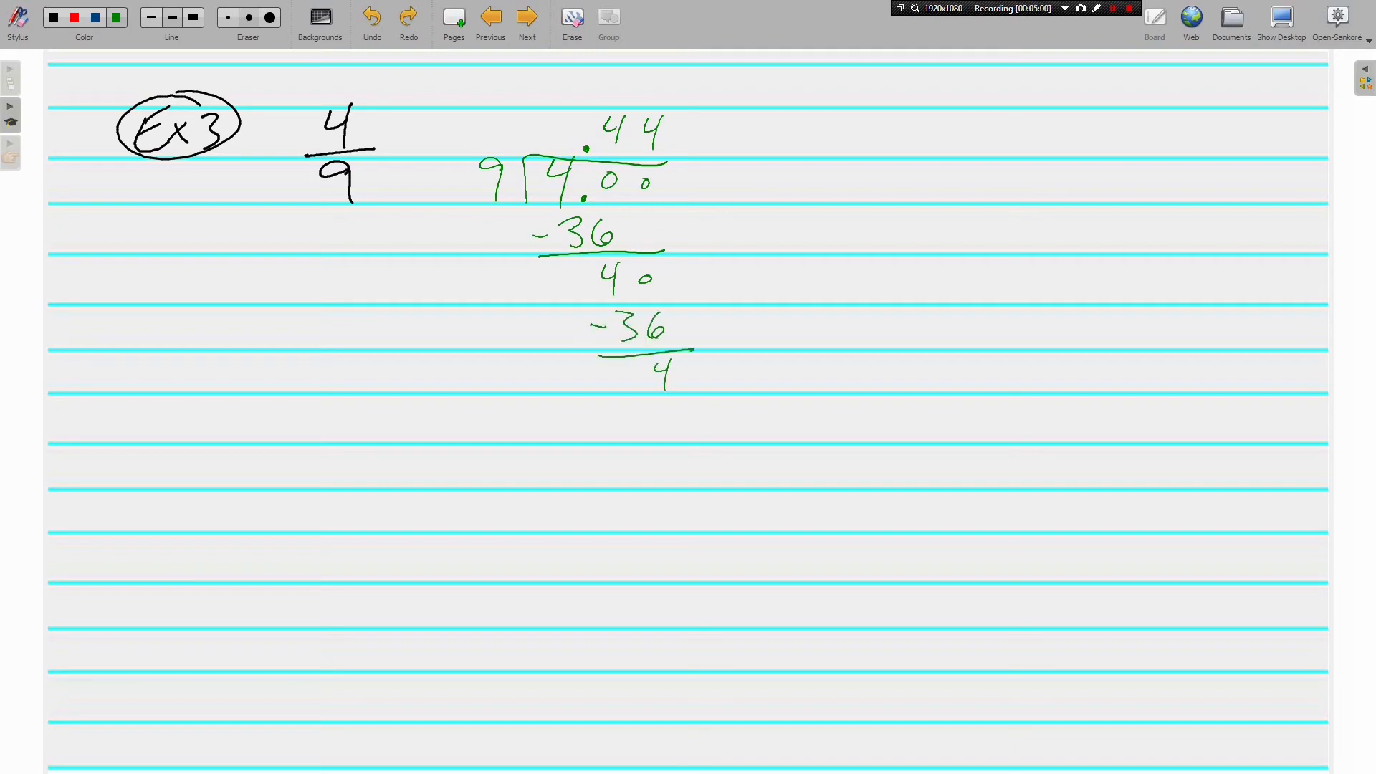
{"action": "left_click_drag", "start_coordinate": [668, 167], "coordinate": [788, 167]}
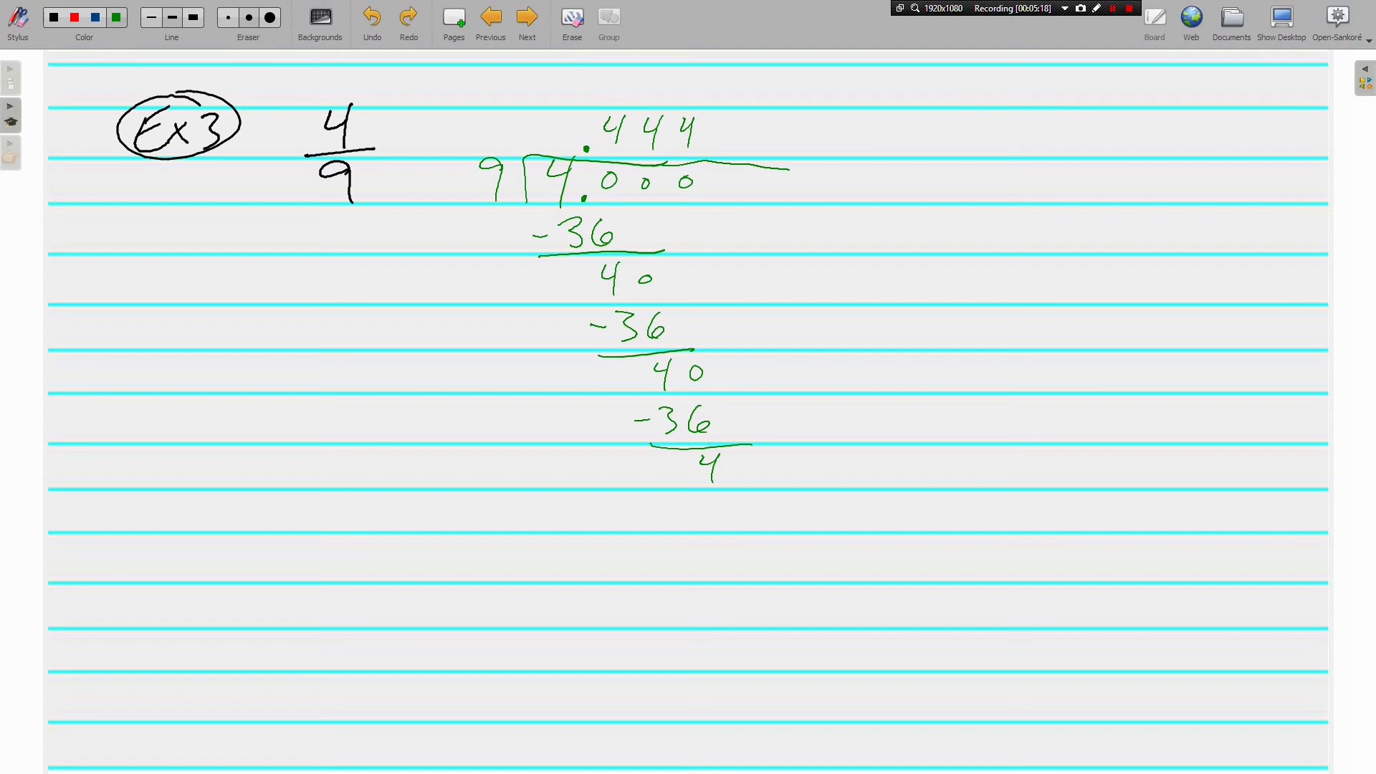
{"action": "left_click_drag", "start_coordinate": [390, 138], "coordinate": [403, 136]}
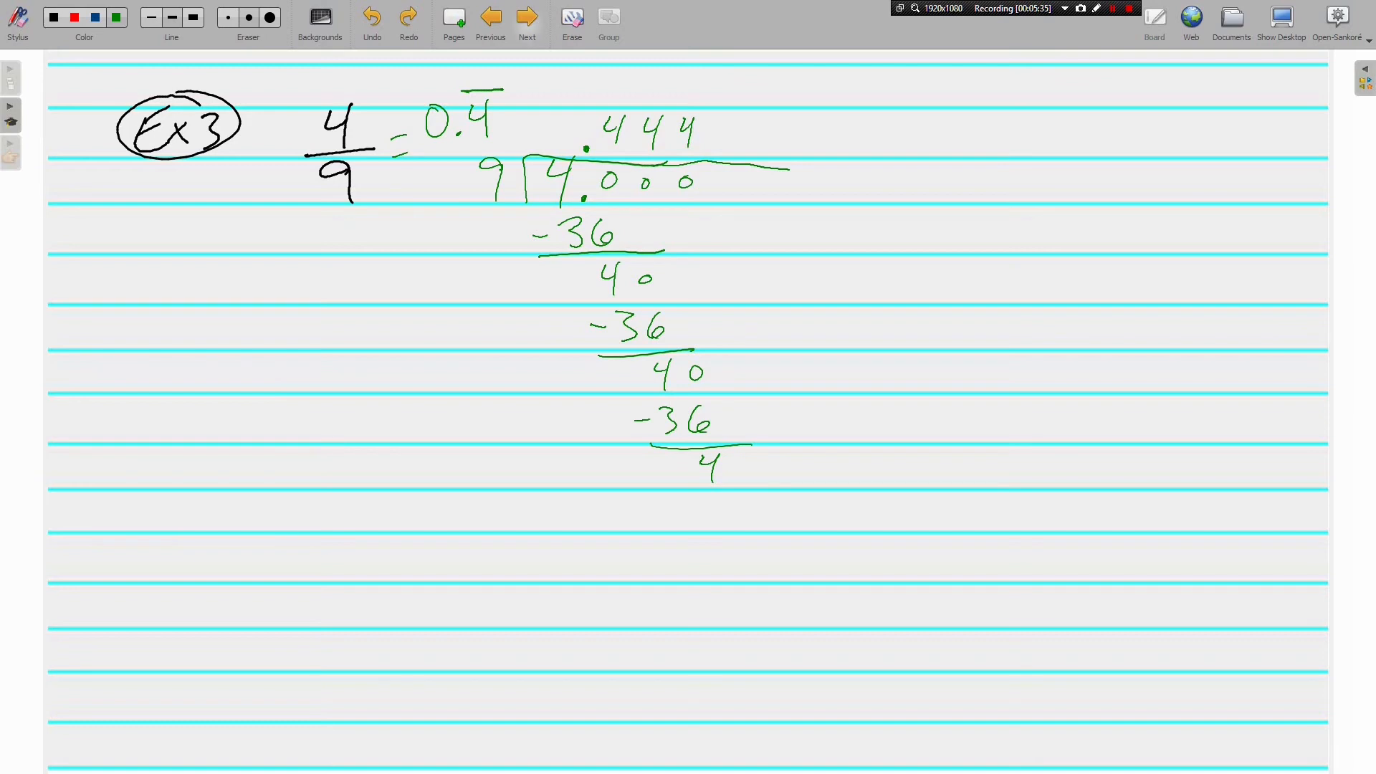
Go to the next page showing the three decimal-to-fraction steps
{"action": "left_click", "coordinate": [525, 17]}
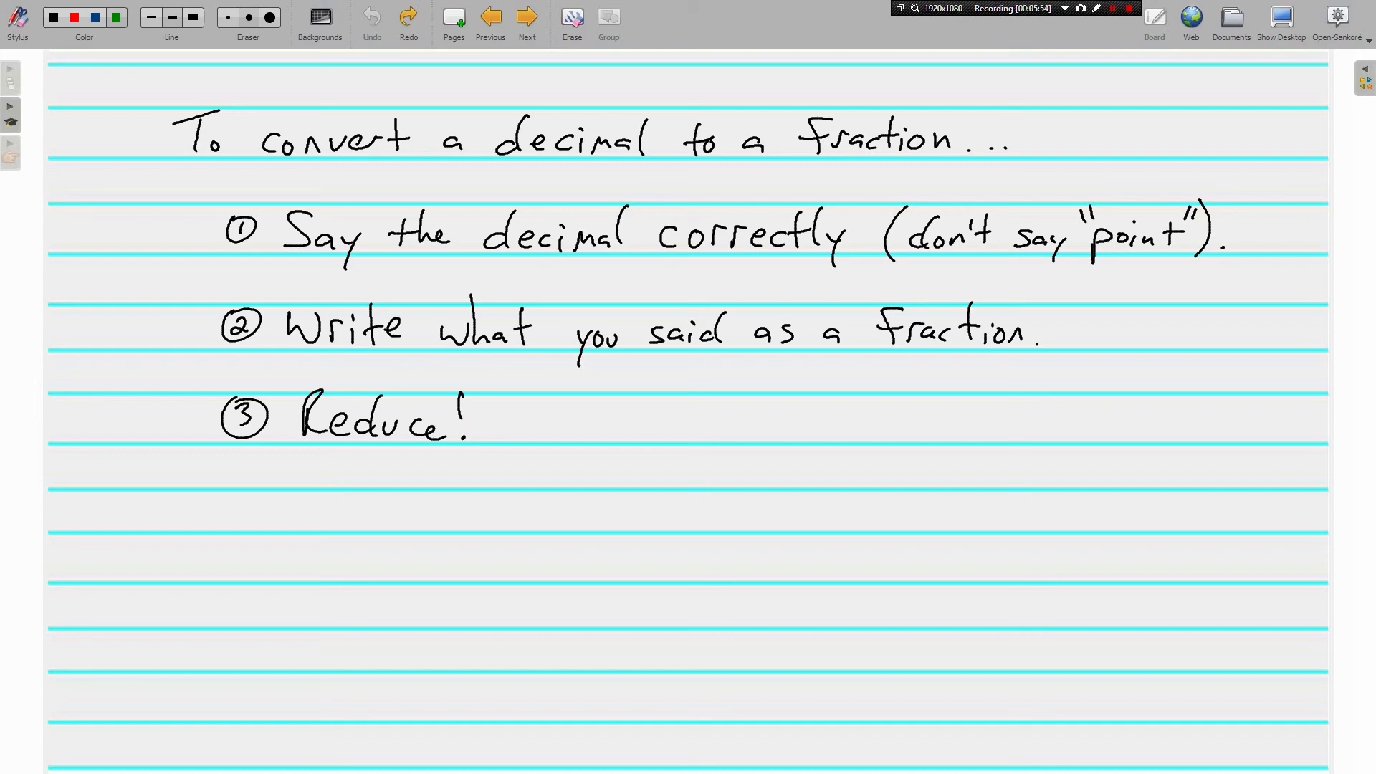
{"action": "left_click_drag", "start_coordinate": [293, 457], "coordinate": [430, 455]}
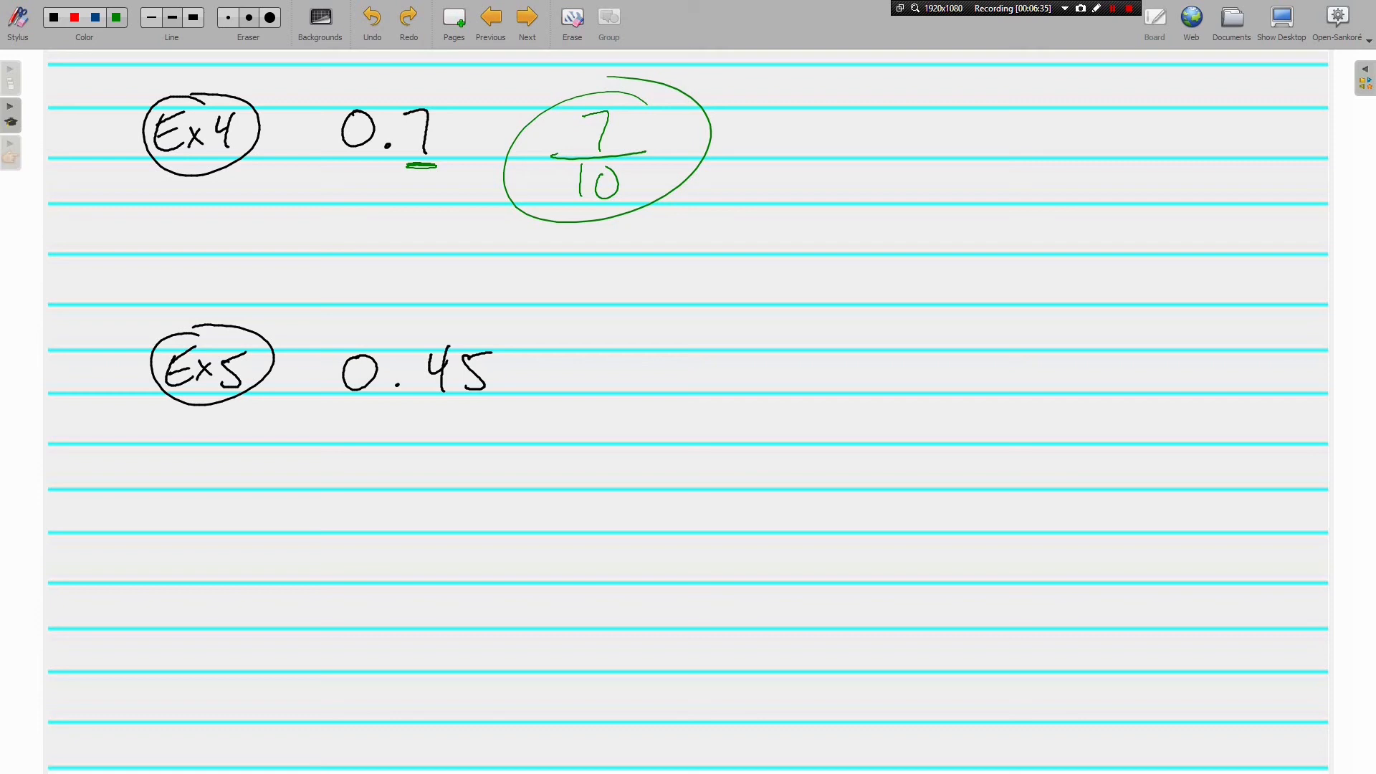
Write Example 5's 0.45 as 45/100 and begin reducing it by 5
{"action": "left_click_drag", "start_coordinate": [470, 398], "coordinate": [492, 396]}
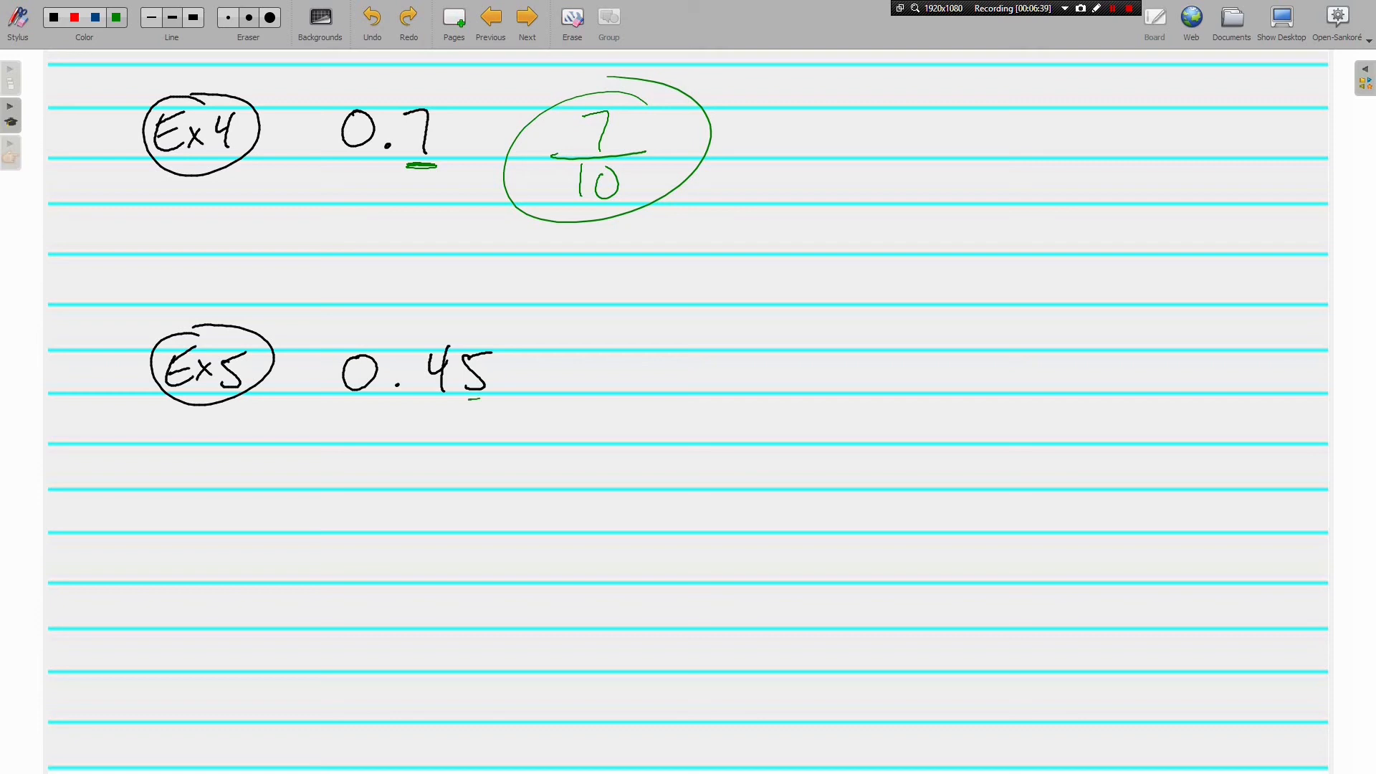
{"action": "left_click_drag", "start_coordinate": [461, 399], "coordinate": [490, 400]}
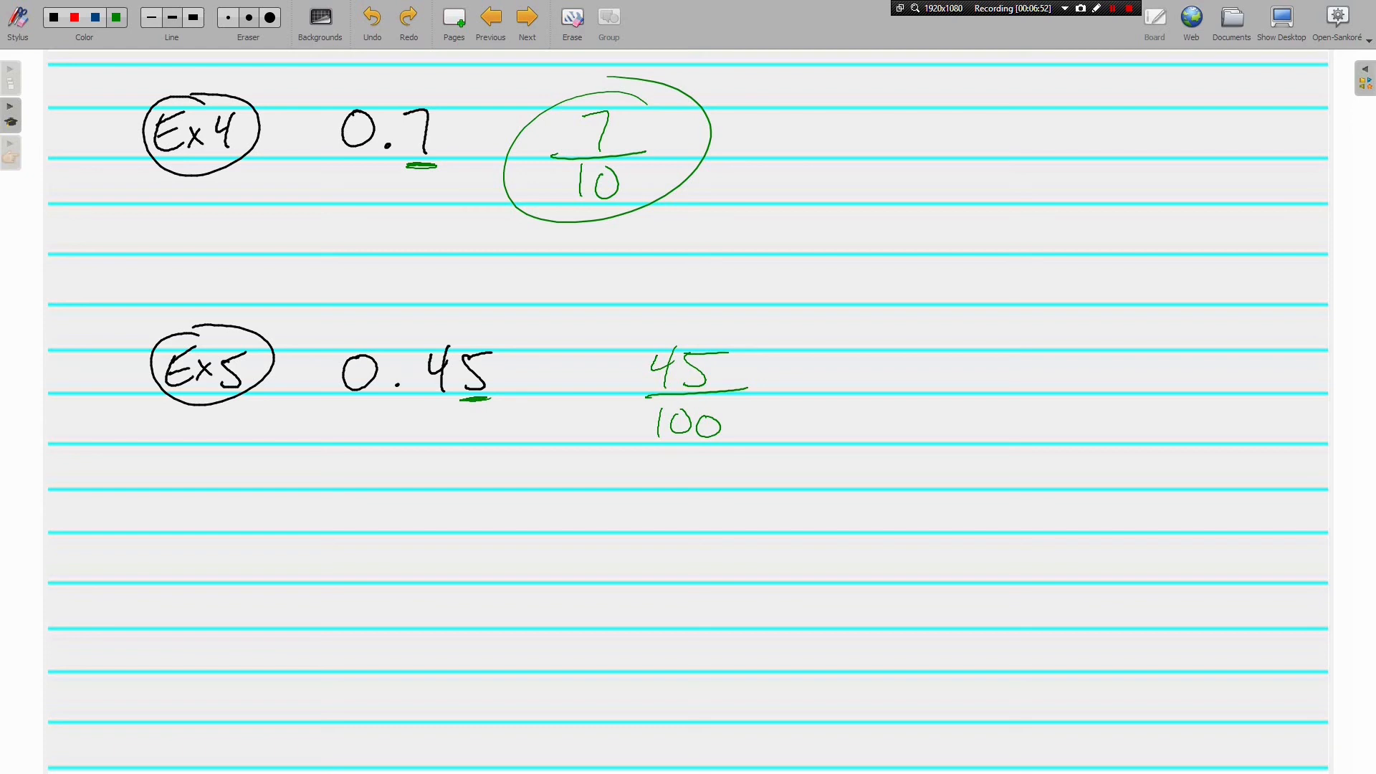
{"action": "left_click_drag", "start_coordinate": [773, 390], "coordinate": [803, 395]}
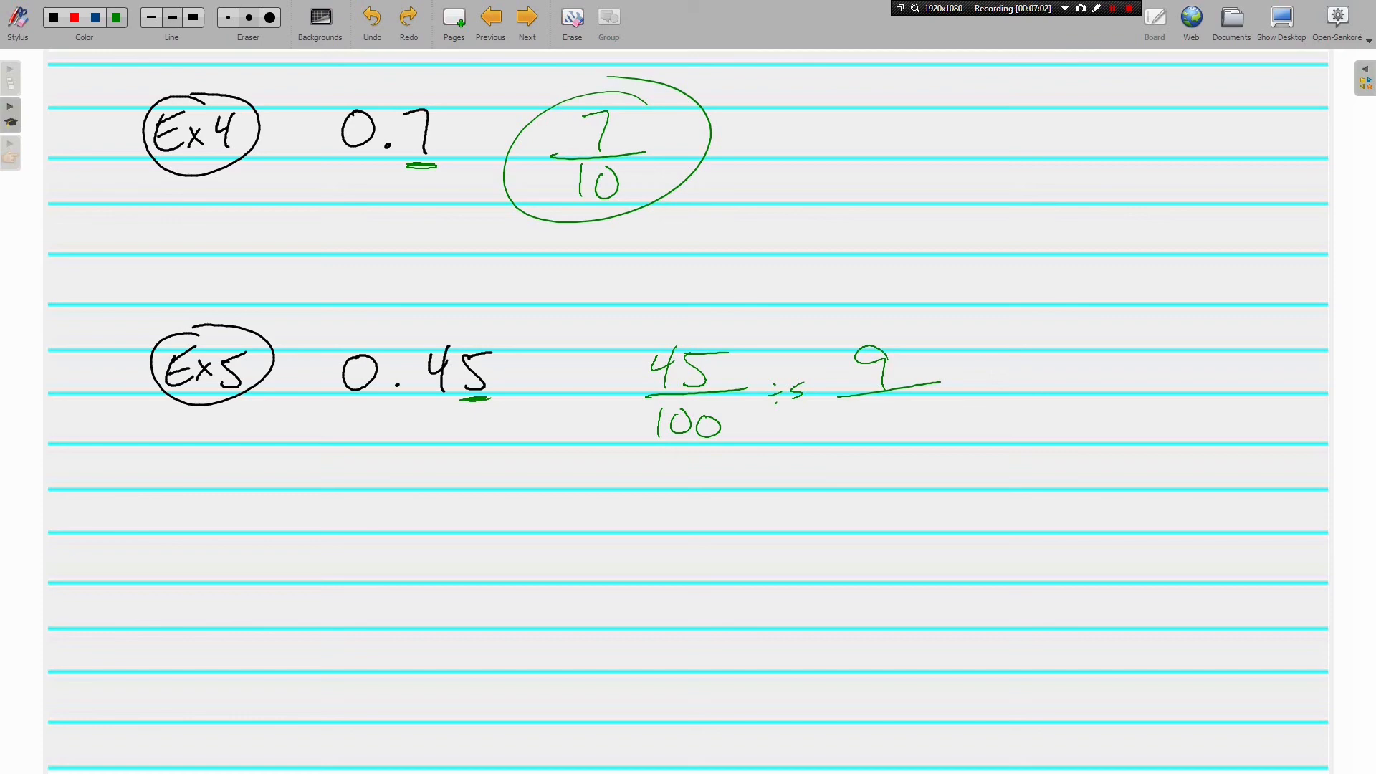
{"action": "left_click_drag", "start_coordinate": [869, 404], "coordinate": [922, 431]}
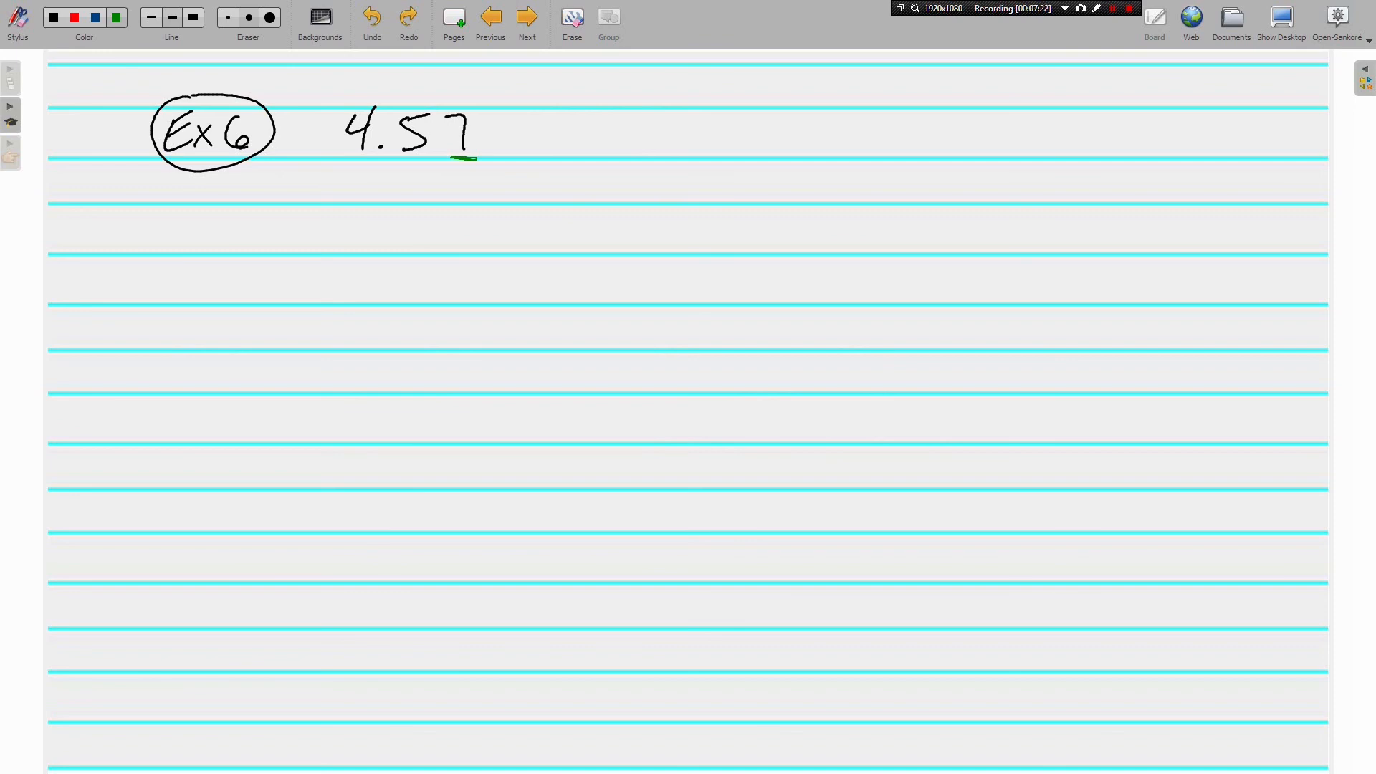
Write 4.57 as 4 57/100 and label it 'Mixed Number'
{"action": "left_click_drag", "start_coordinate": [681, 110], "coordinate": [674, 188]}
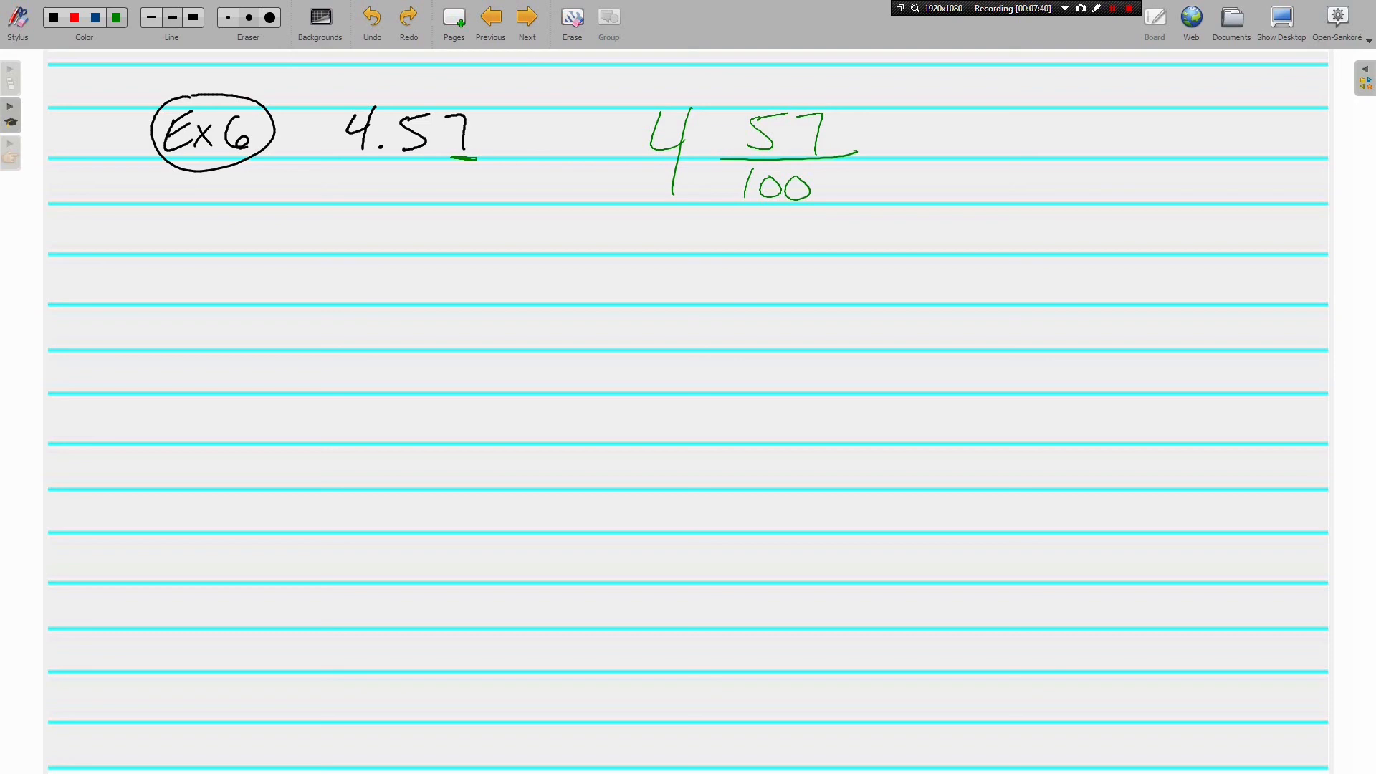
{"action": "left_click_drag", "start_coordinate": [974, 171], "coordinate": [1084, 149]}
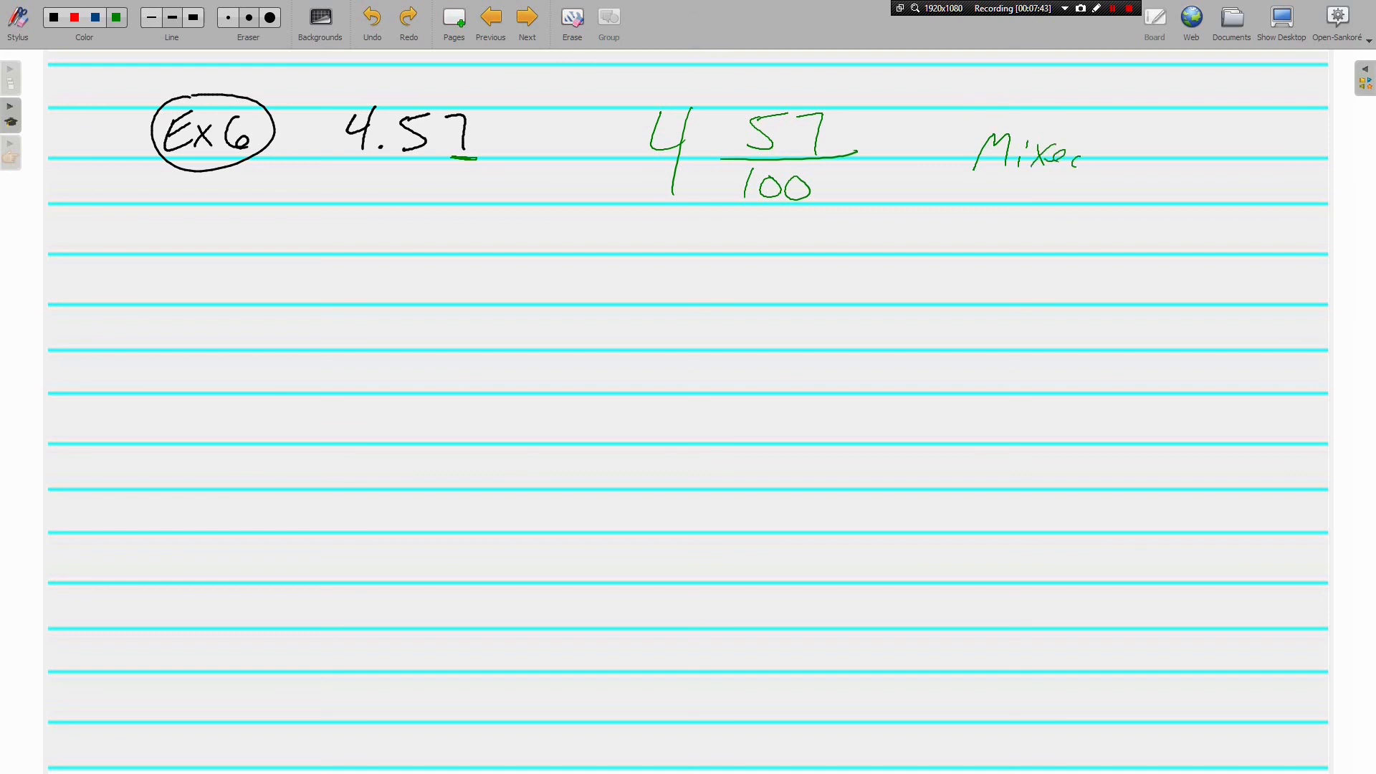
{"action": "left_click_drag", "start_coordinate": [1080, 154], "coordinate": [1220, 158]}
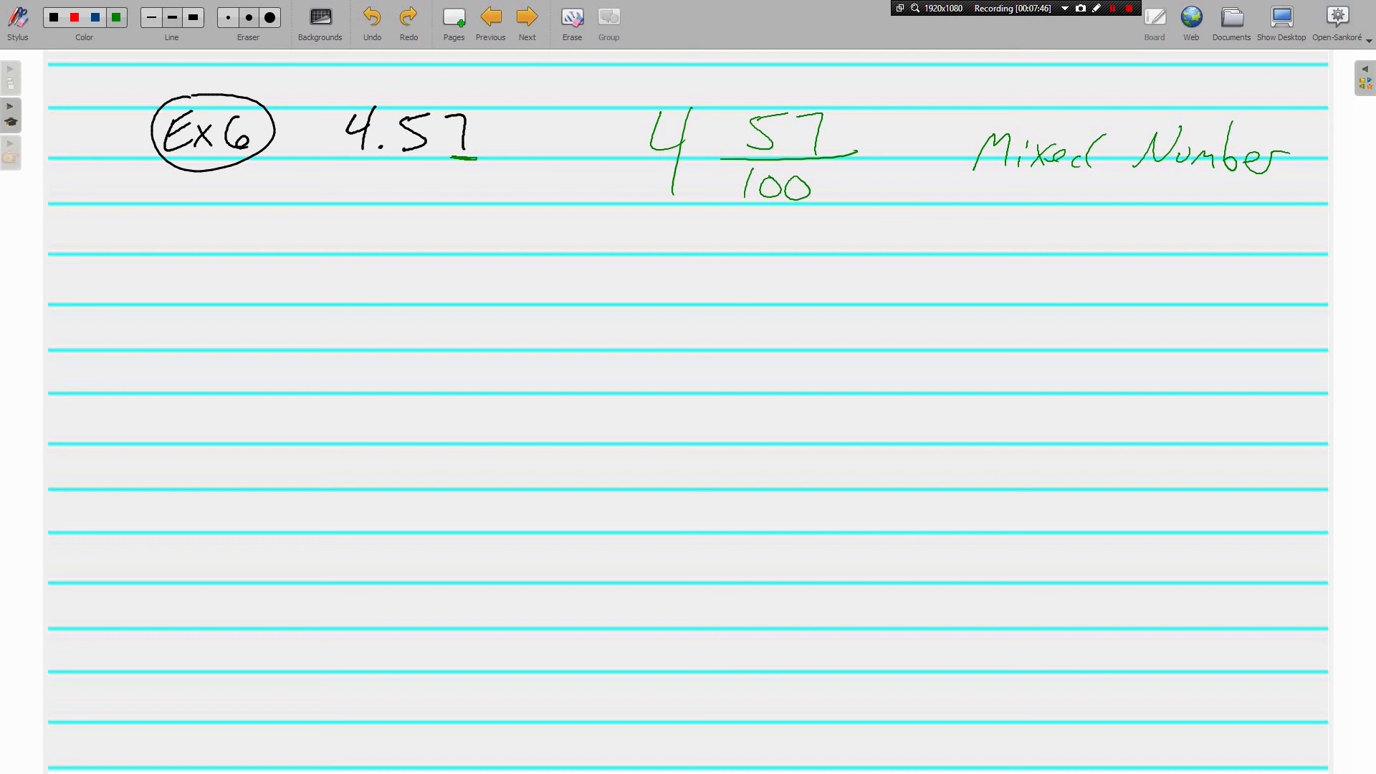
Draw the × and + arrows and write 457 as the improper numerator
{"action": "left_click_drag", "start_coordinate": [763, 219], "coordinate": [654, 188]}
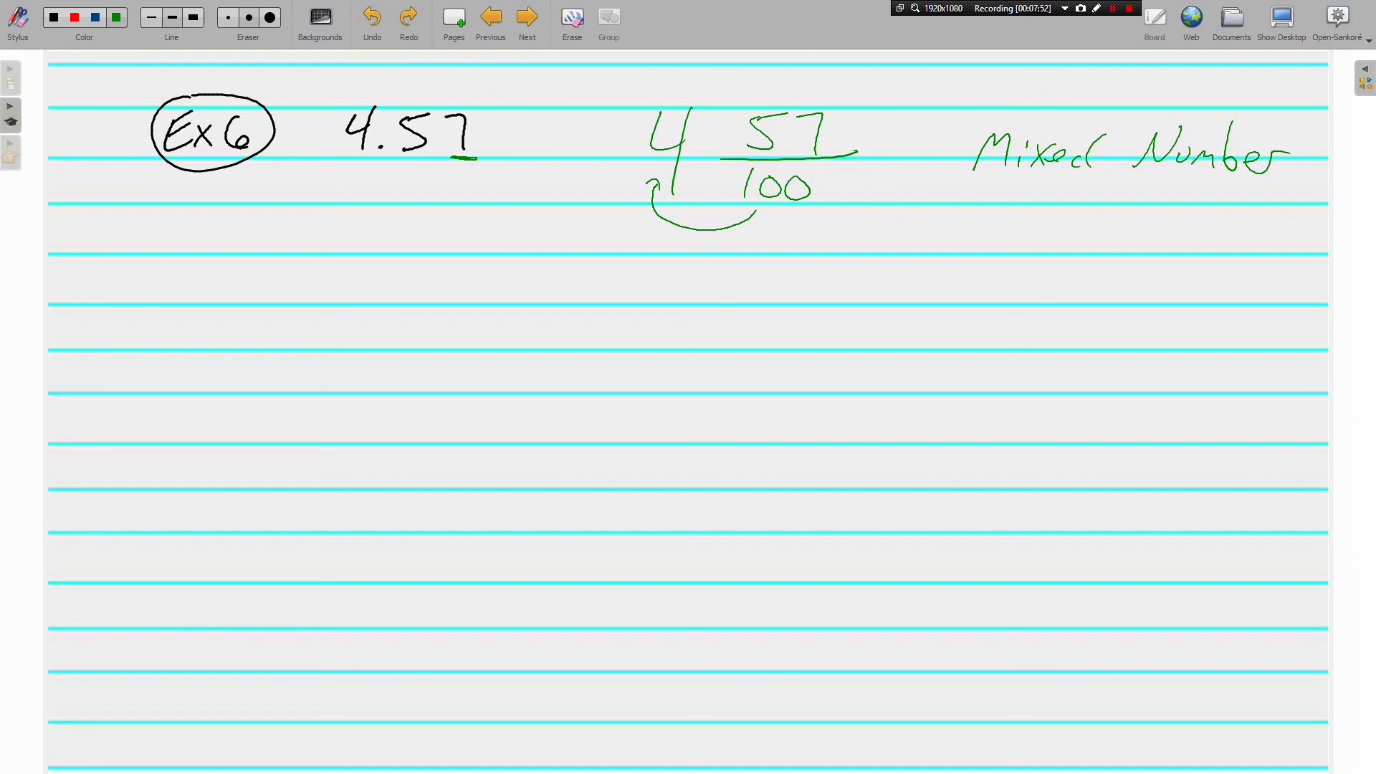
{"action": "left_click_drag", "start_coordinate": [656, 237], "coordinate": [672, 253]}
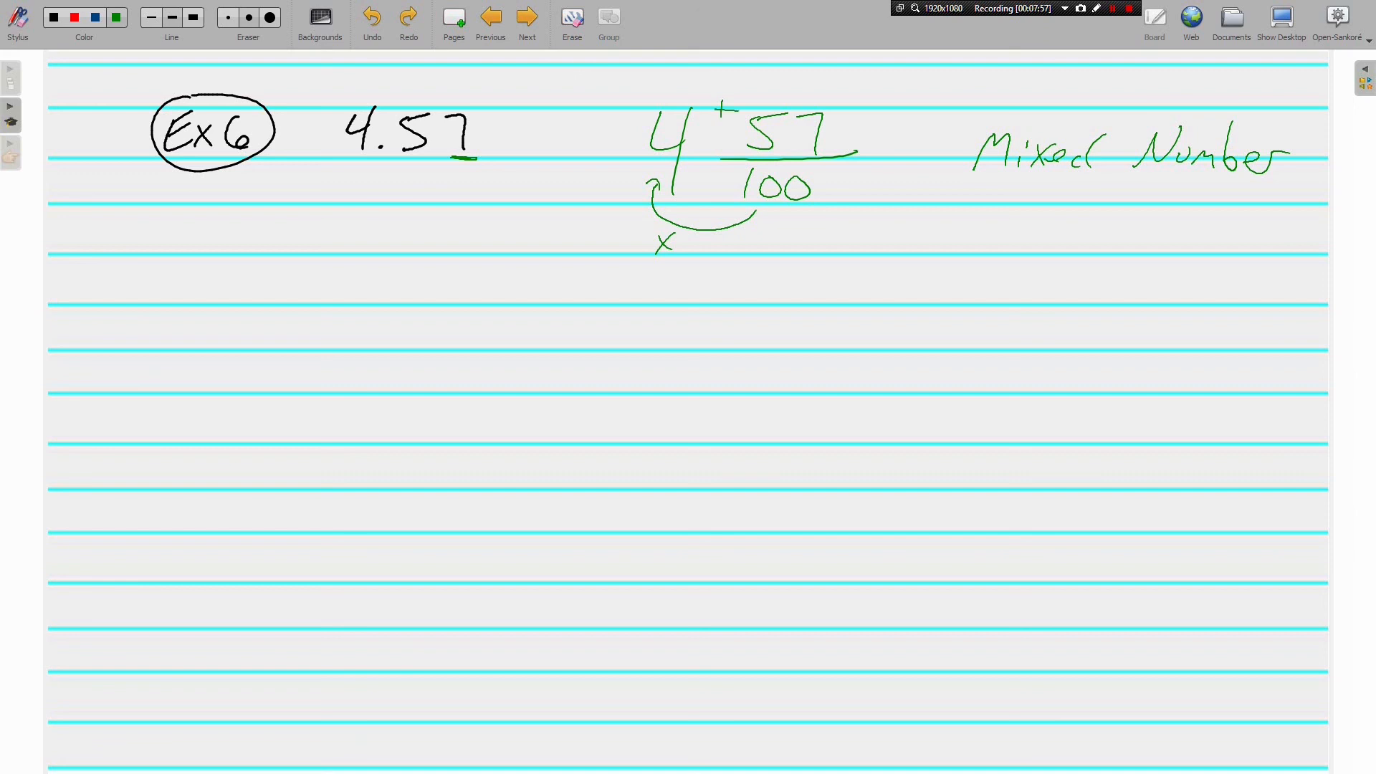
{"action": "left_click_drag", "start_coordinate": [693, 93], "coordinate": [777, 88]}
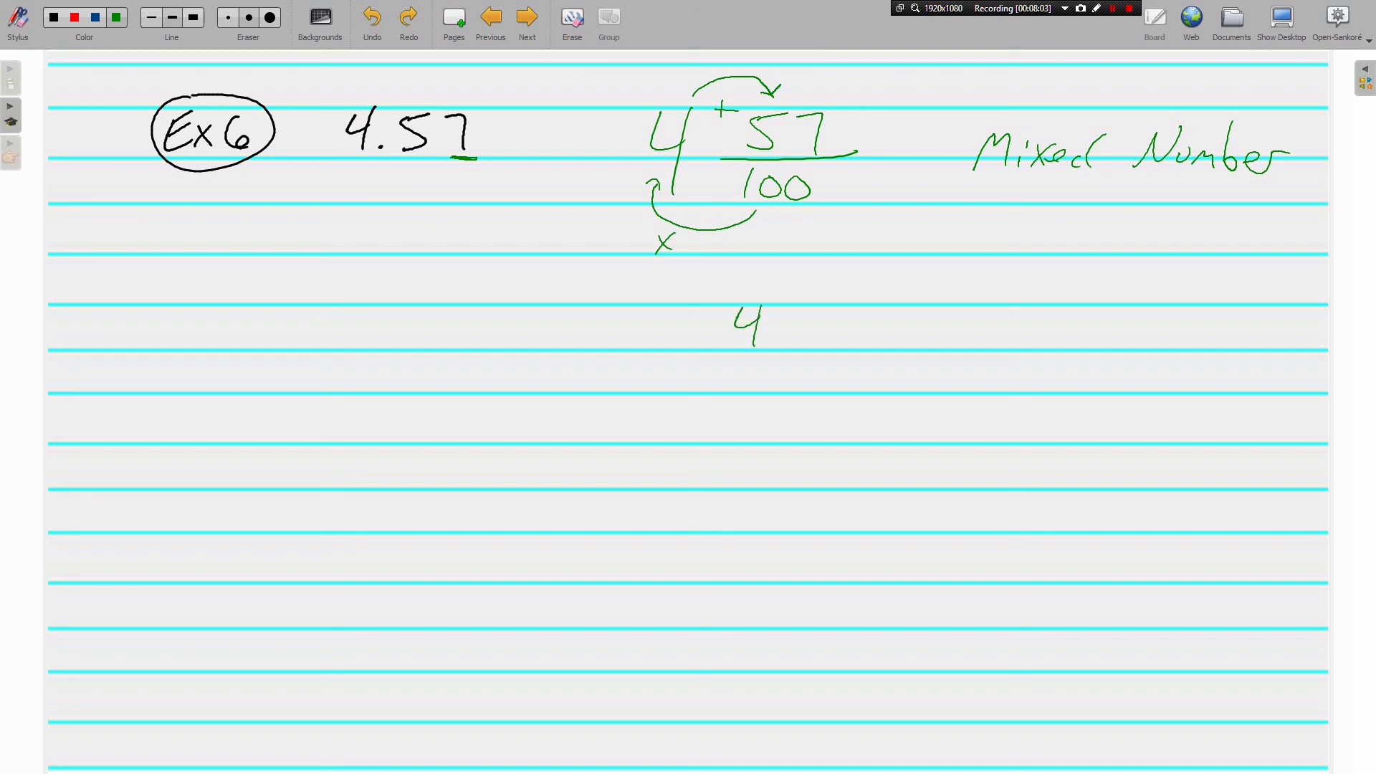
{"action": "left_click_drag", "start_coordinate": [772, 343], "coordinate": [843, 325]}
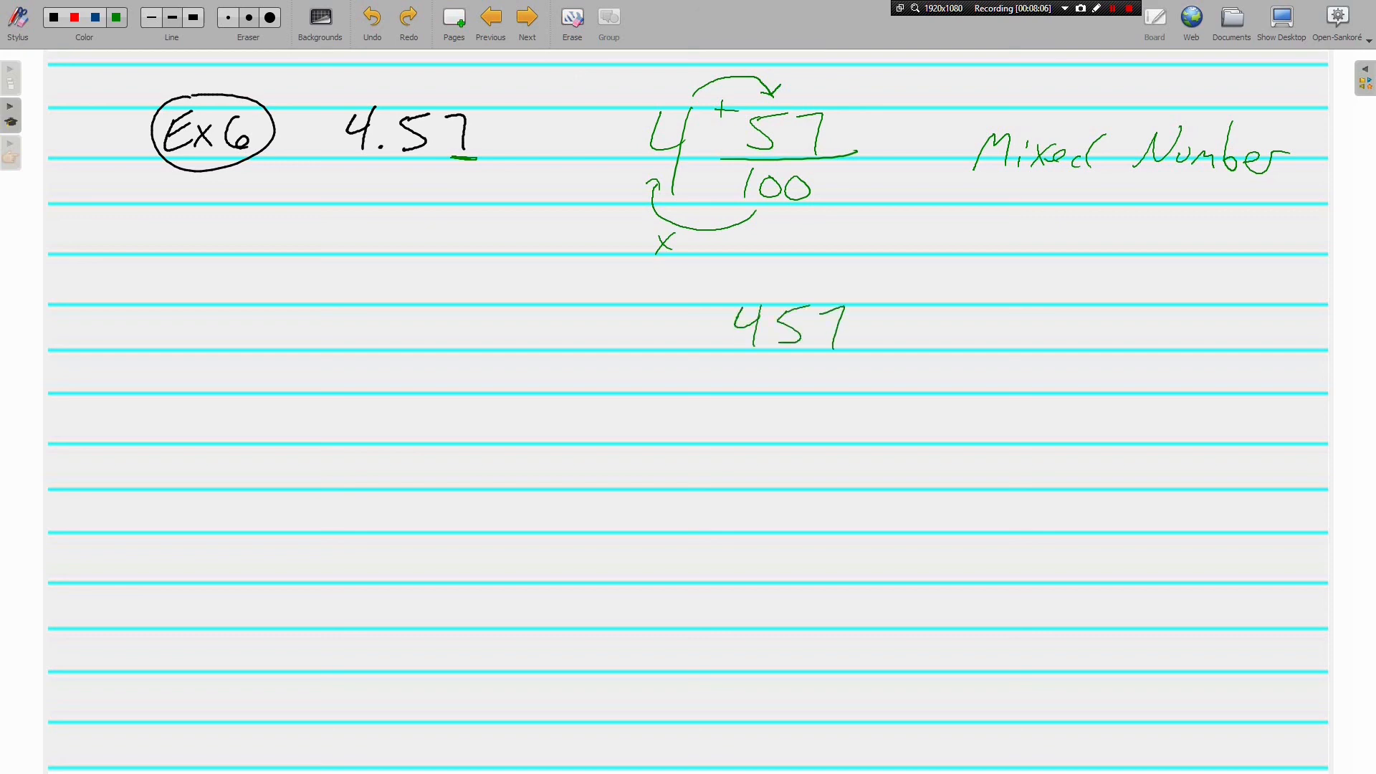